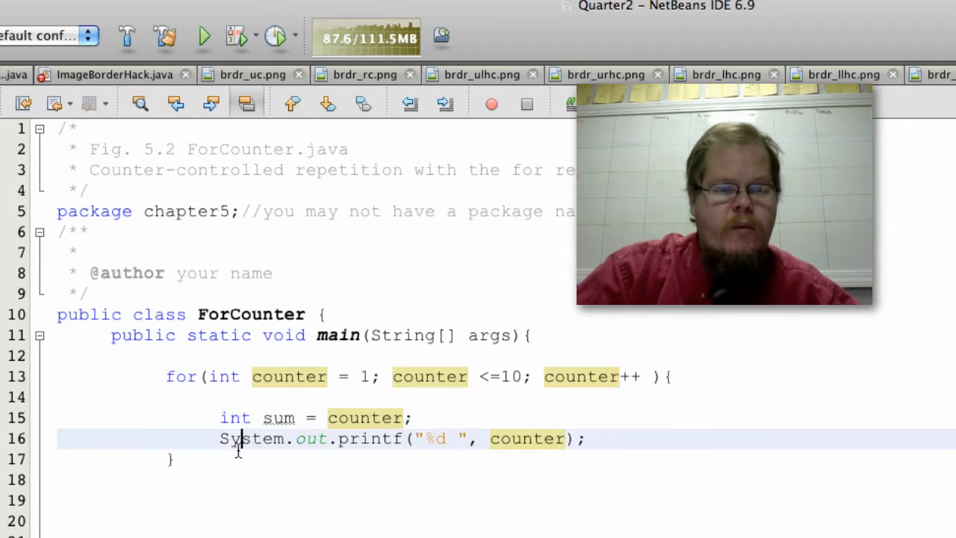
# - Add System.out.println(sum); after the for loop's closing brace
pyautogui.write('Sy')
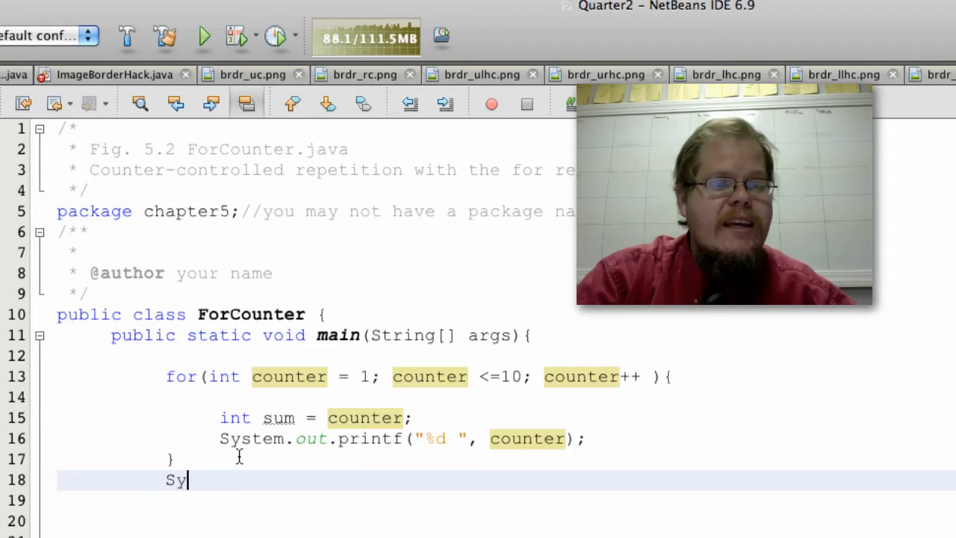
pyautogui.write('stem.out.')
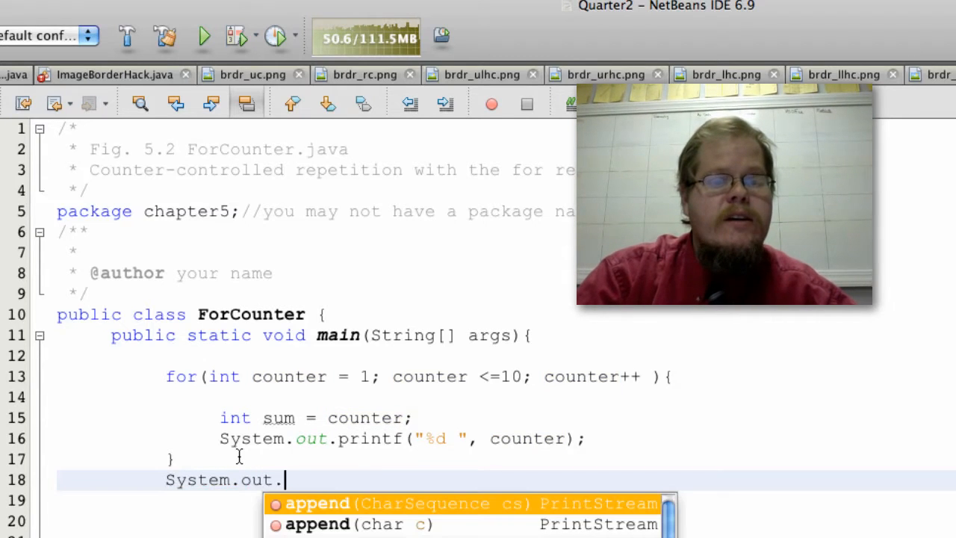
pyautogui.write('println(s')
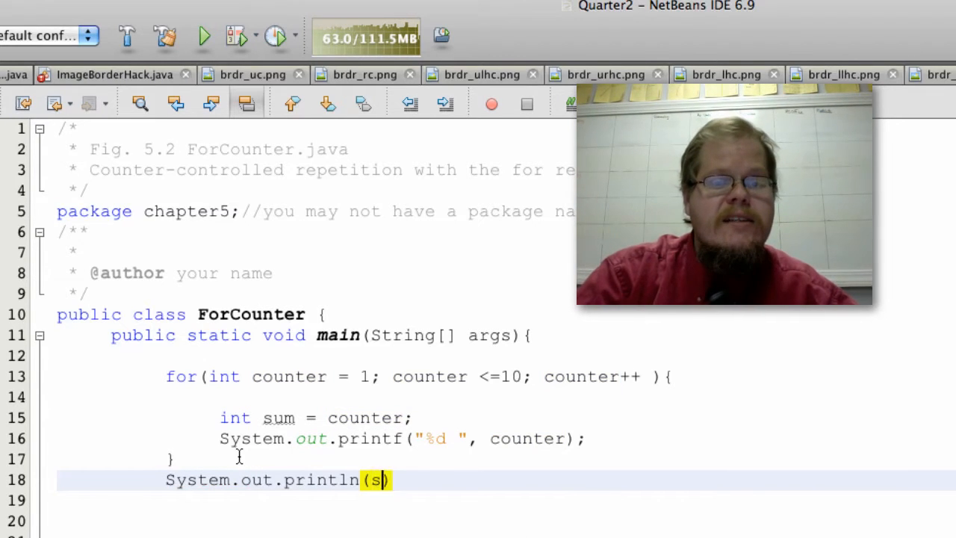
pyautogui.write('um);')
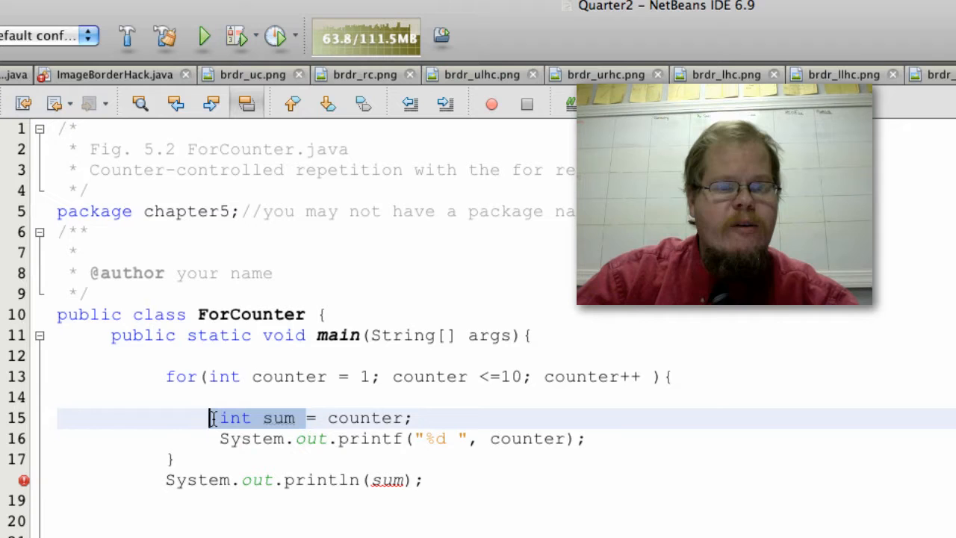
pyautogui.click(172, 458)
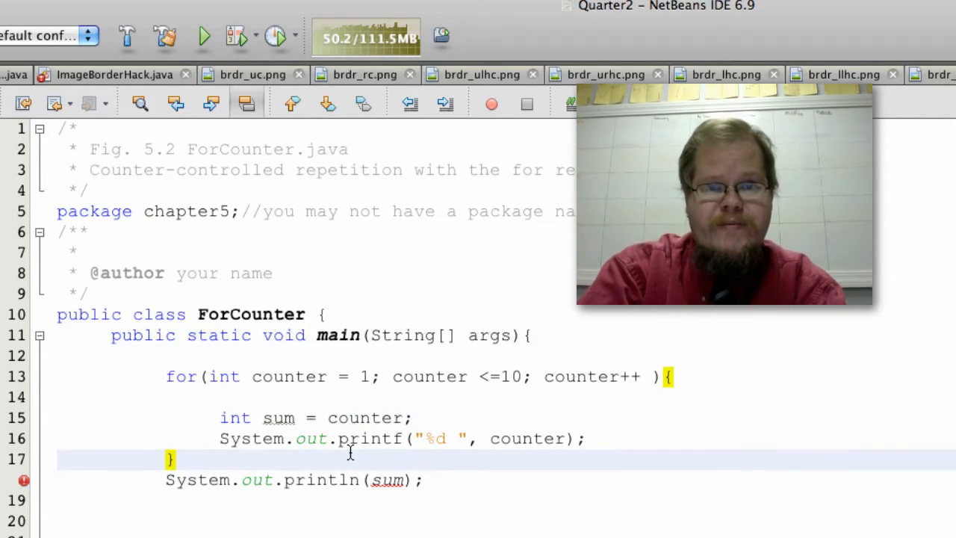
pyautogui.click(254, 418)
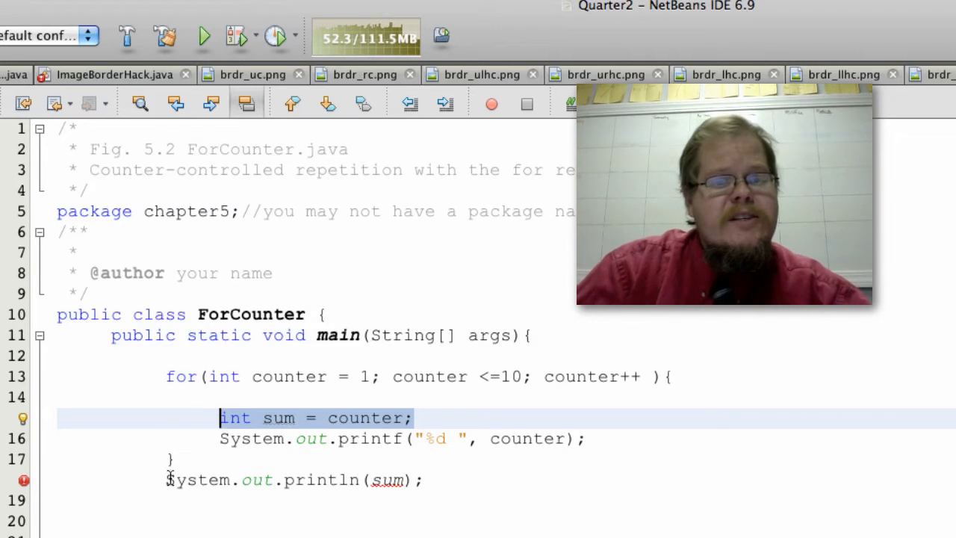
pyautogui.click(71, 479)
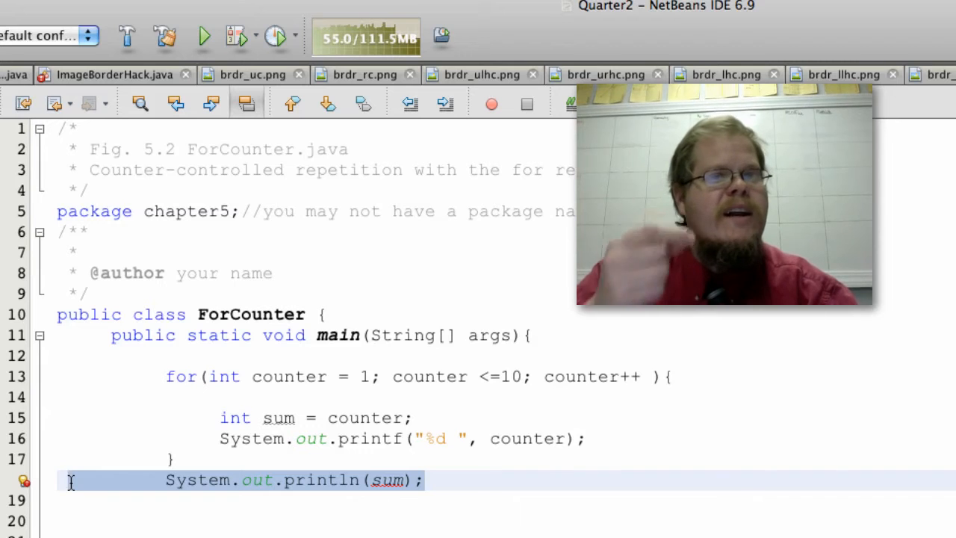
pyautogui.click(193, 335)
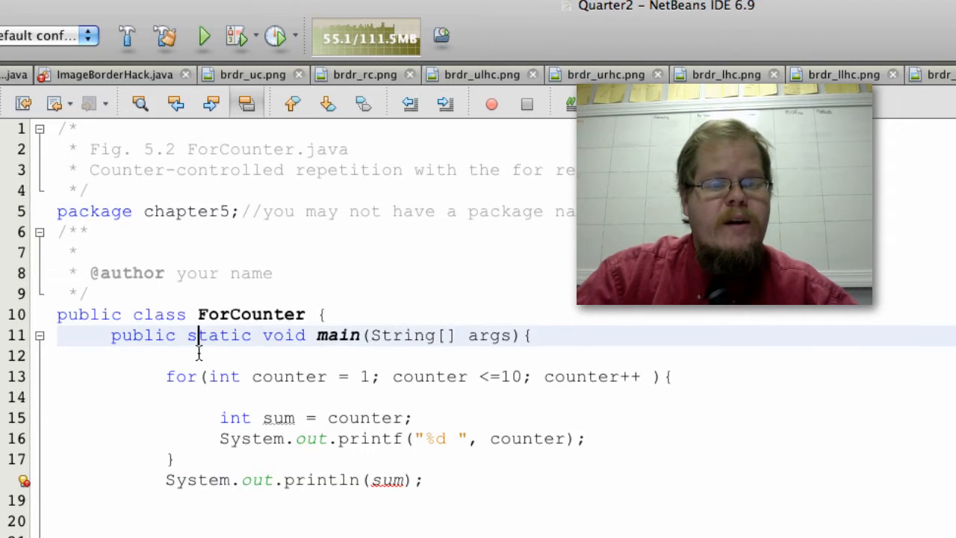
# - Write int sum = 0; above the for statement, then move into the in-loop sum line
pyautogui.write('int sum')
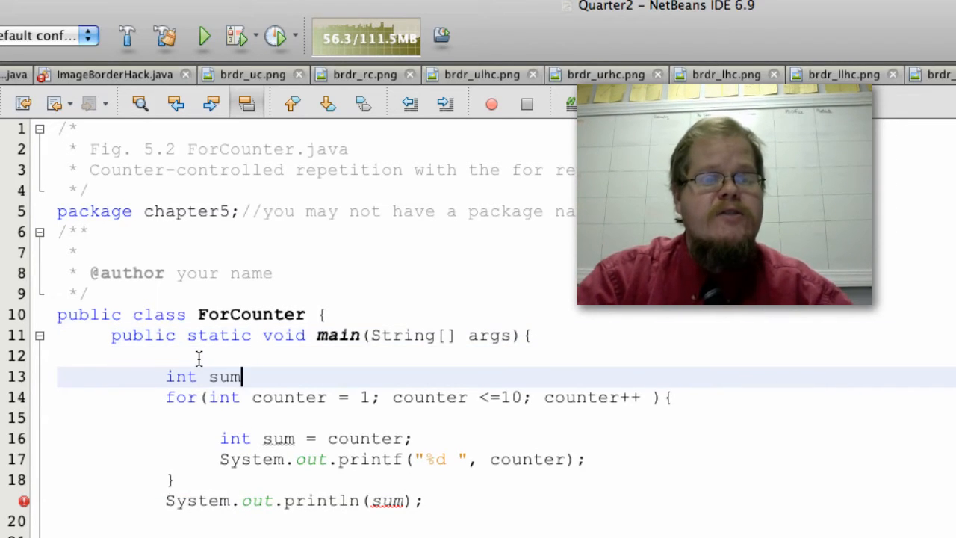
pyautogui.write('= 0;')
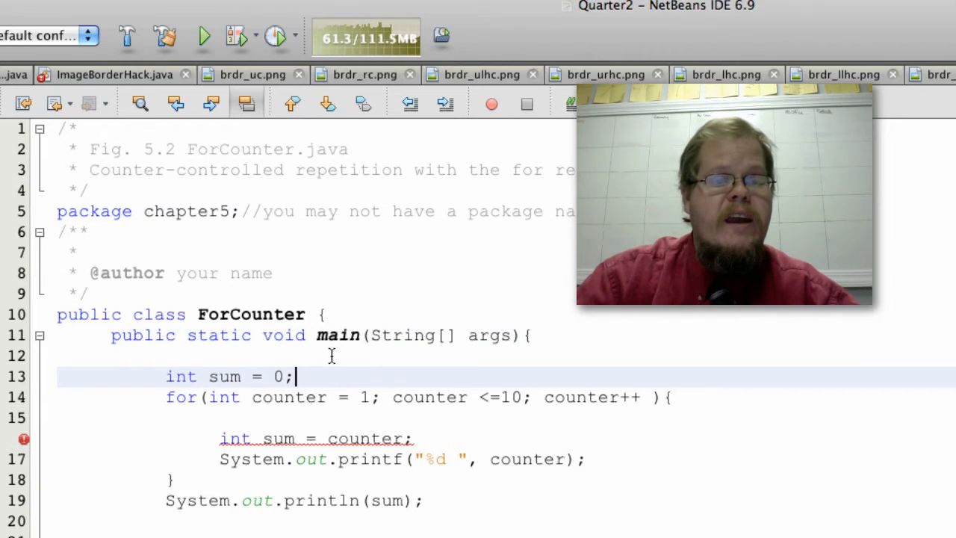
pyautogui.click(422, 437)
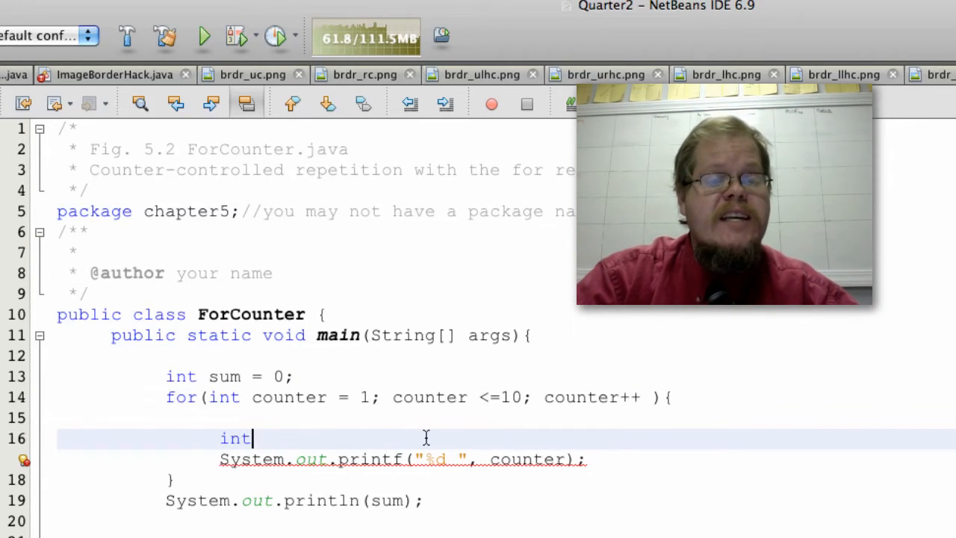
# - Rewrite the loop body line as sum = sum + counter; and select the printf call
pyautogui.write('sum = sum')
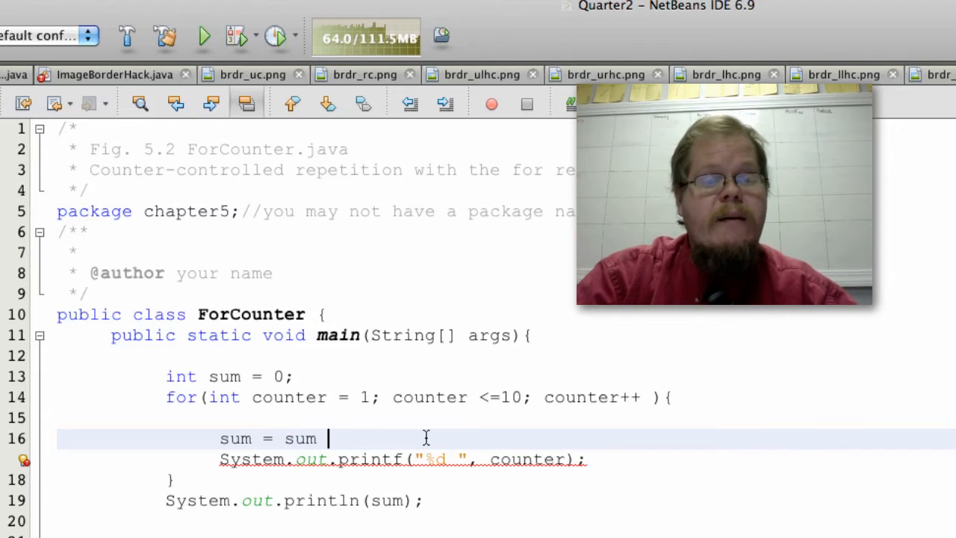
pyautogui.write('+')
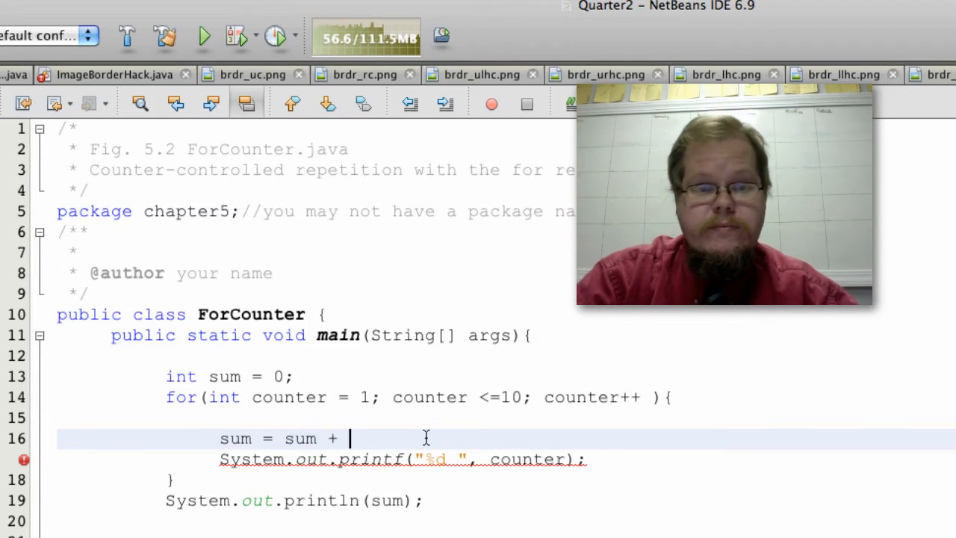
pyautogui.write('counter;')
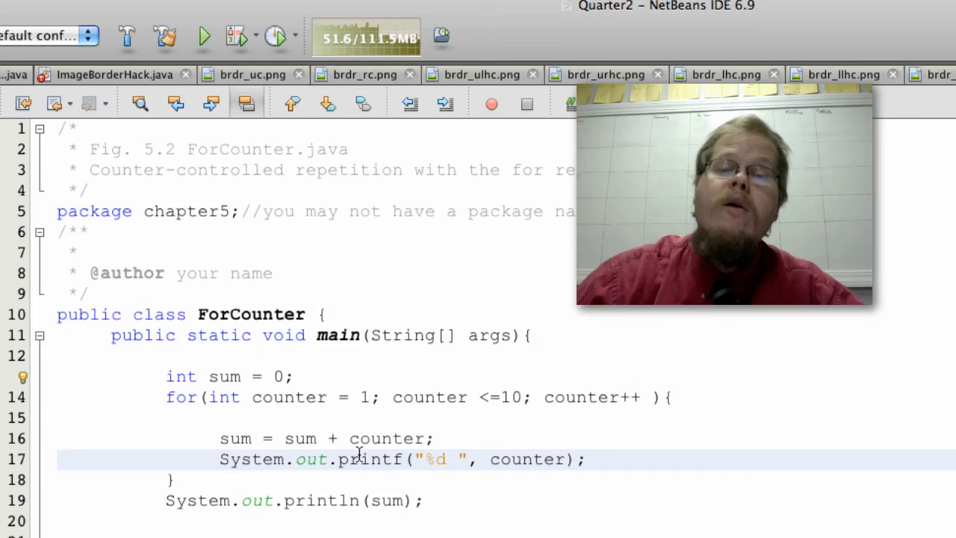
pyautogui.doubleClick(367, 459)
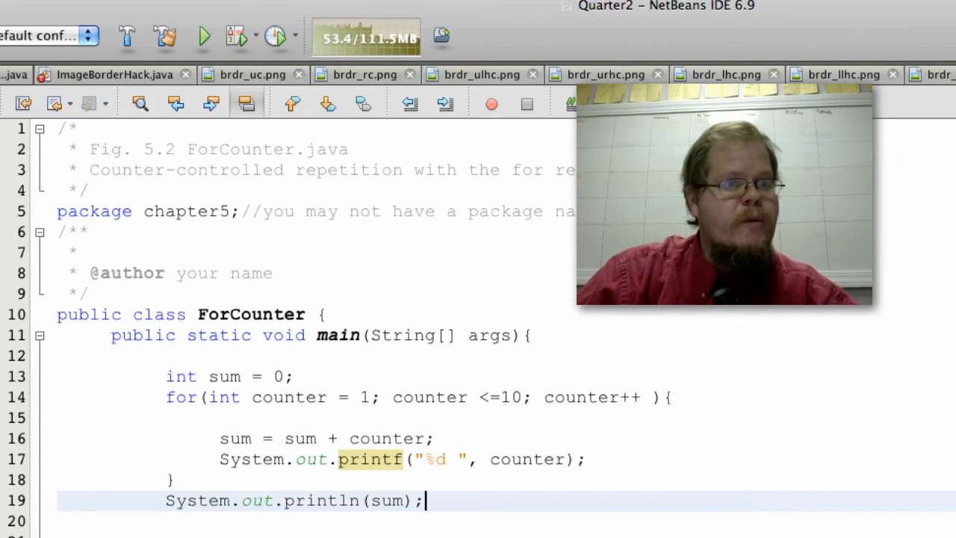
# - Run the main project to see the printed sum
pyautogui.click(203, 36)
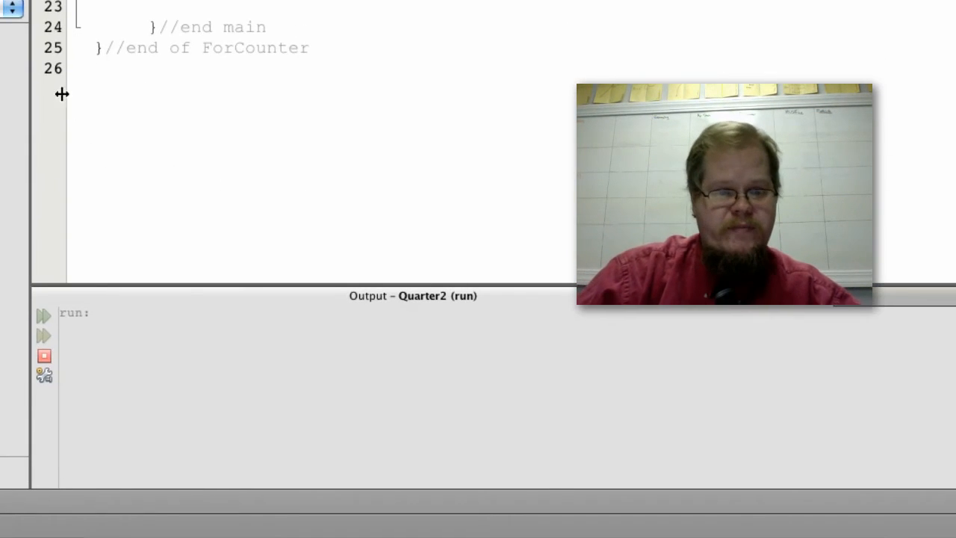